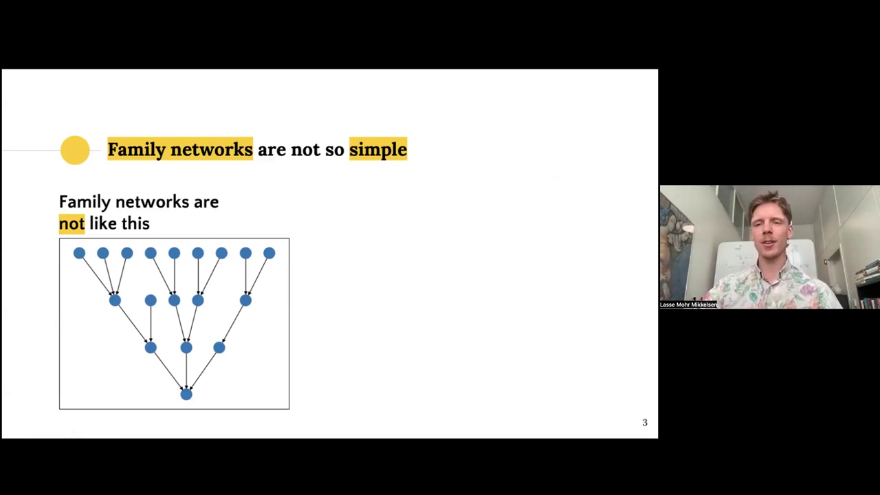
Reveal the tangled real family network on slide 4, then advance to slide 5
key("right")
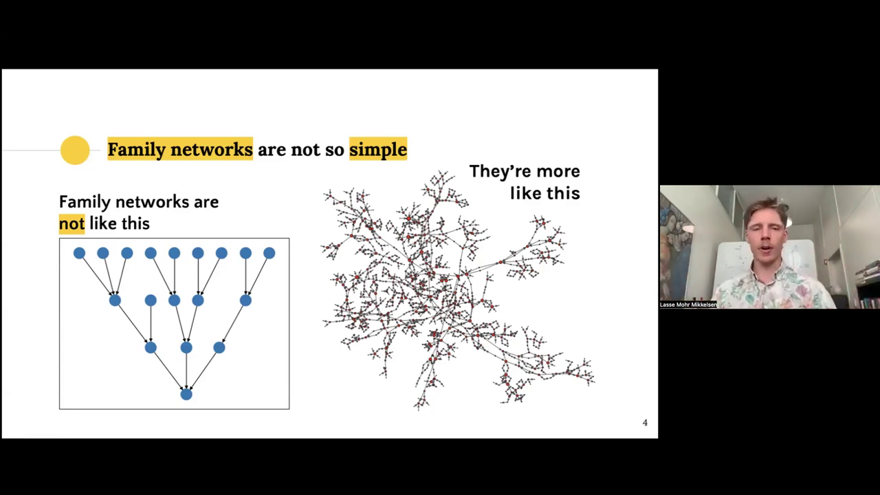
key("Right")
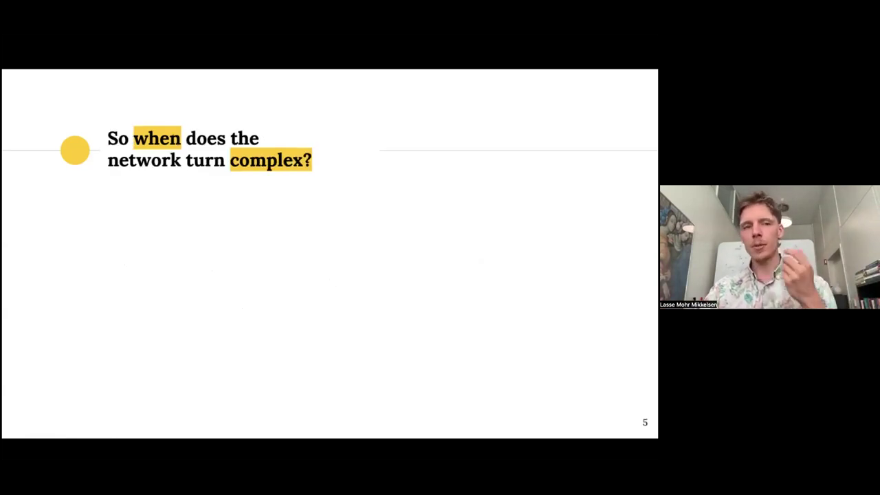
Show slide 6's largest-connected-component chart, then advance to the yearly configuration model slide
key("Right")
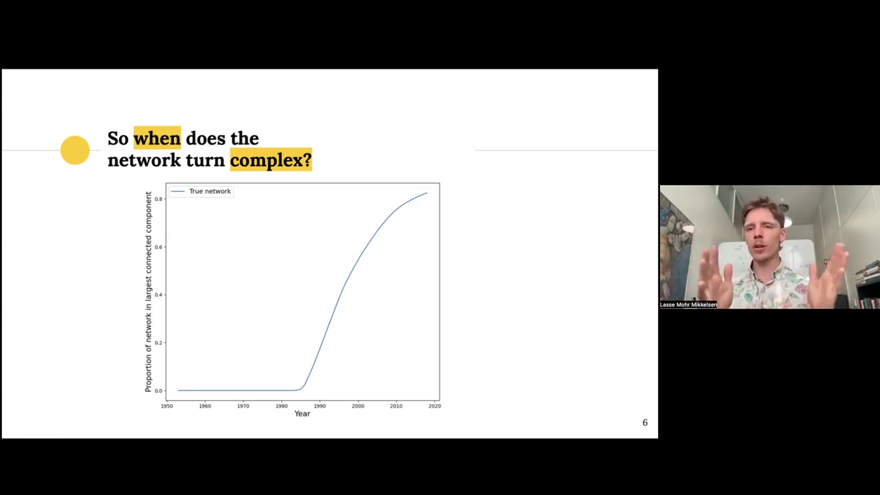
key("right")
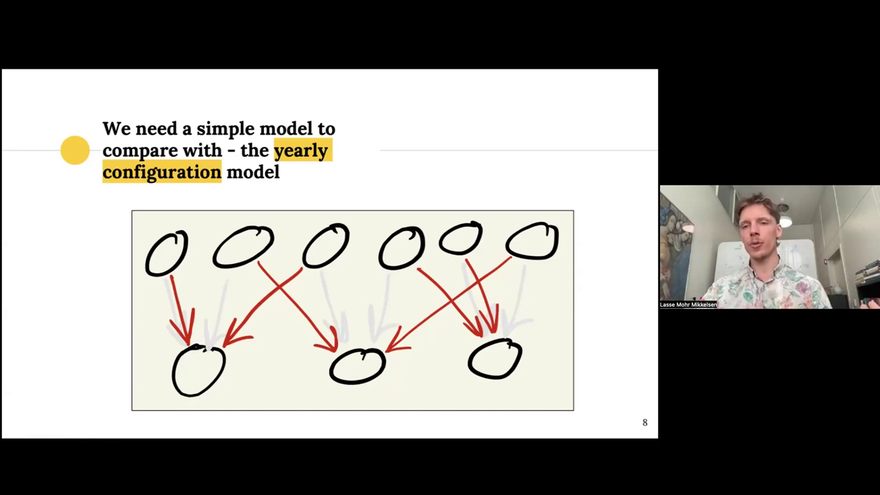
Show slide 9's true-versus-configuration chart, then advance to slide 10 on missing monogamy
key("right")
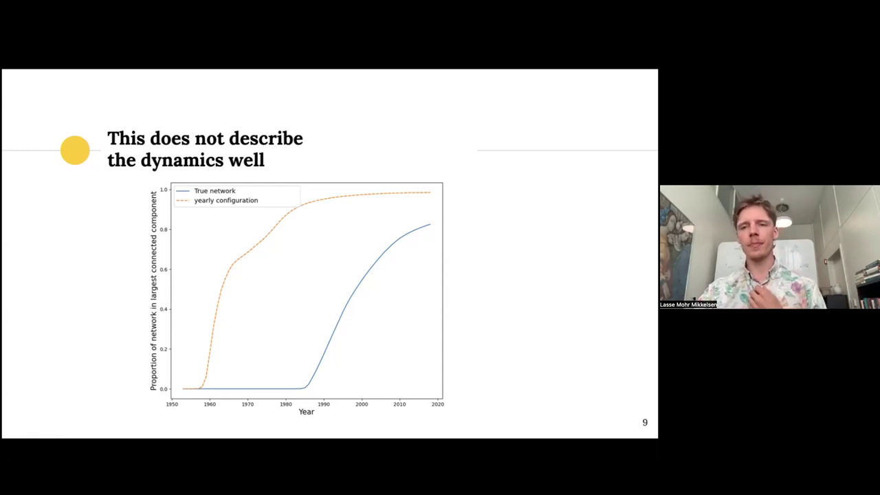
key("right")
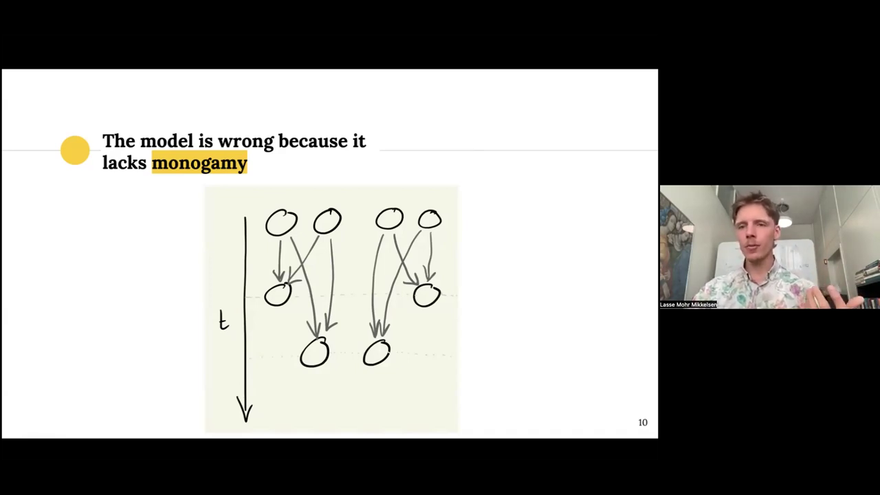
Mark first- and second-generation parent links in red, then advance to the next slide
key("right")
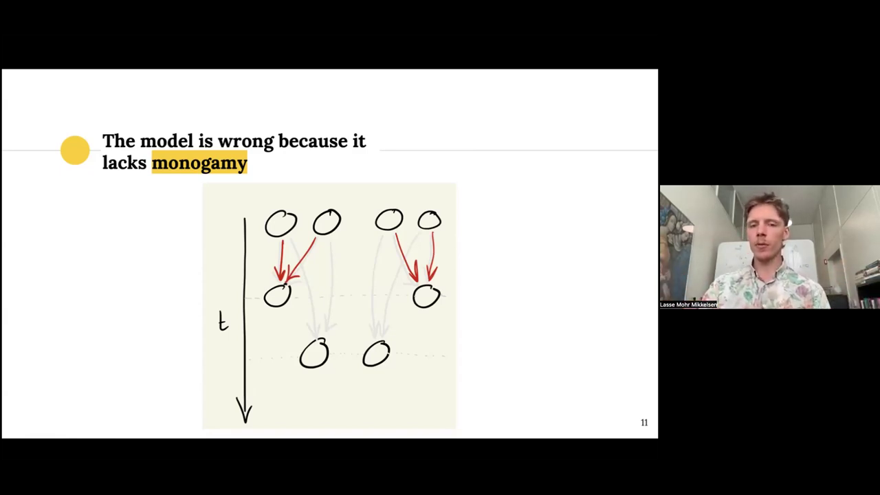
key("Right")
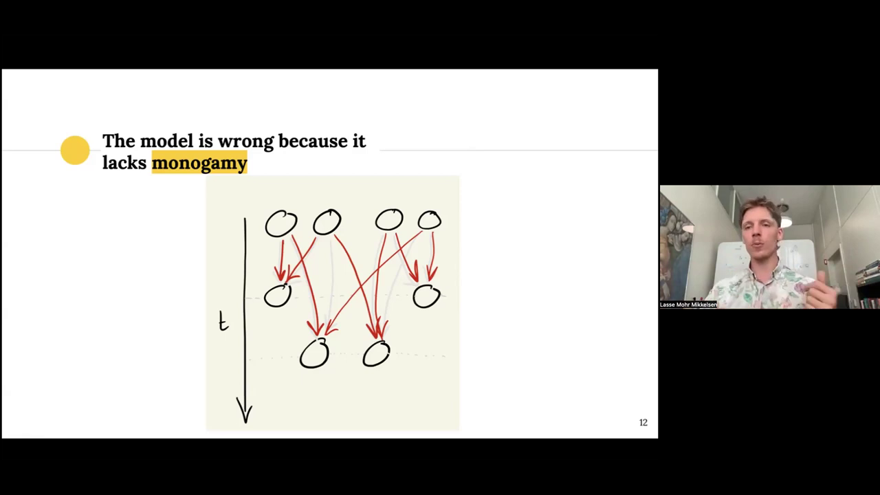
key("Right")
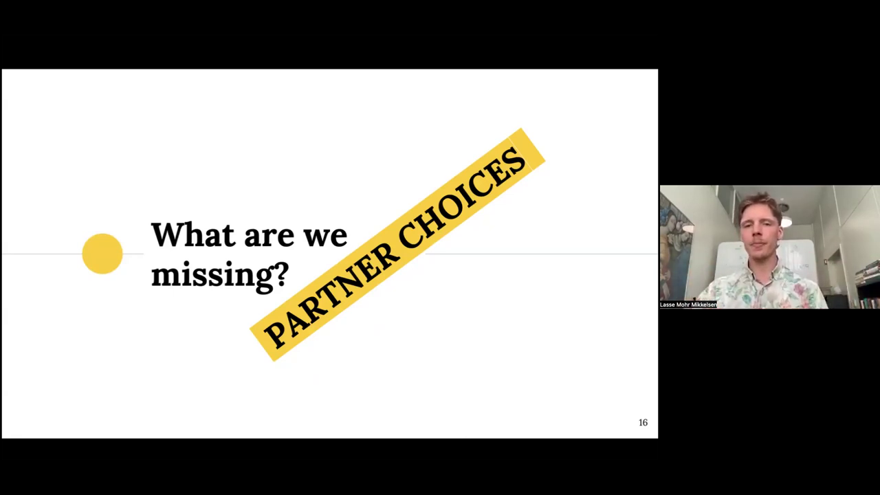
Advance to slide 17's heatmap of male versus female parent ages
key("Right")
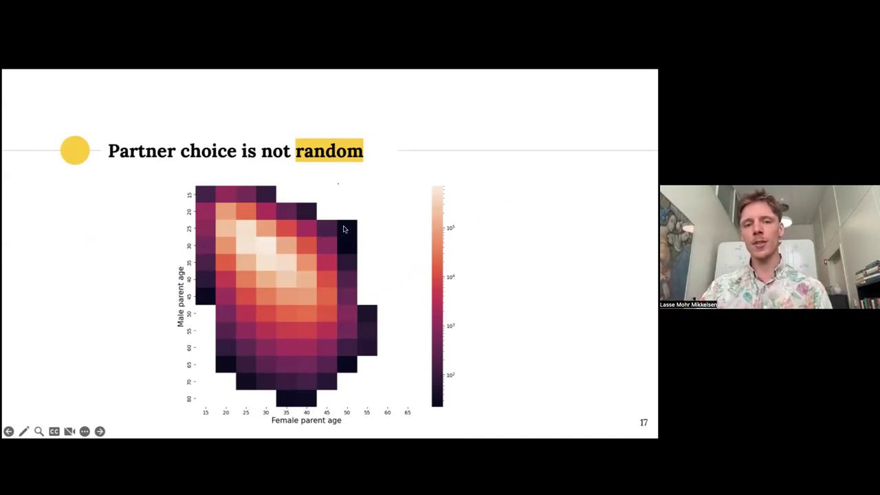
mouse_move(258, 240)
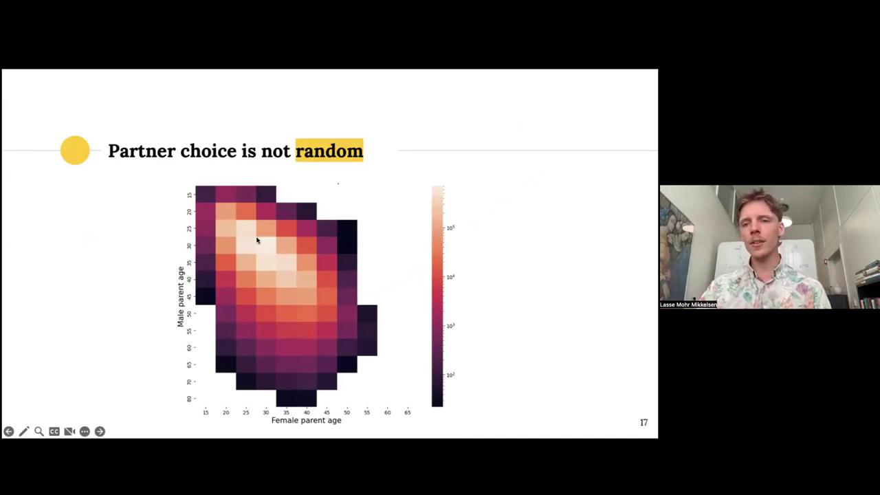
mouse_move(229, 217)
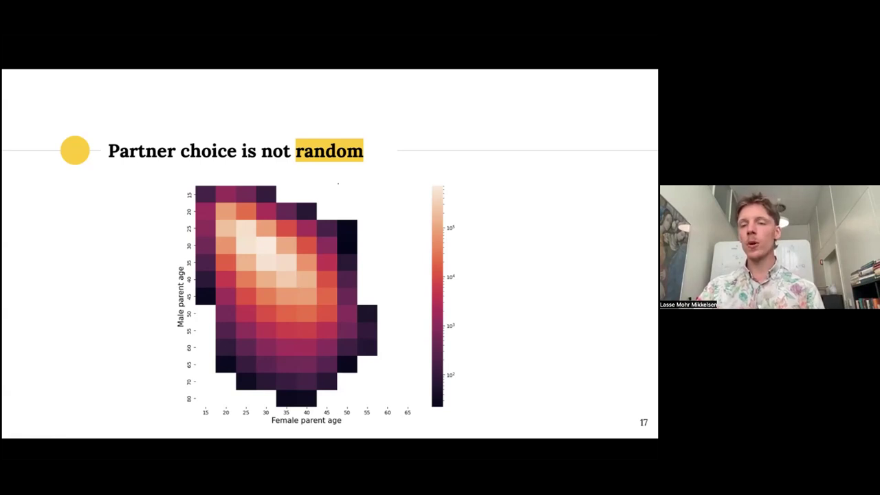
Advance to slide 18's map of geographic partner choice across Danish municipalities
key("Right")
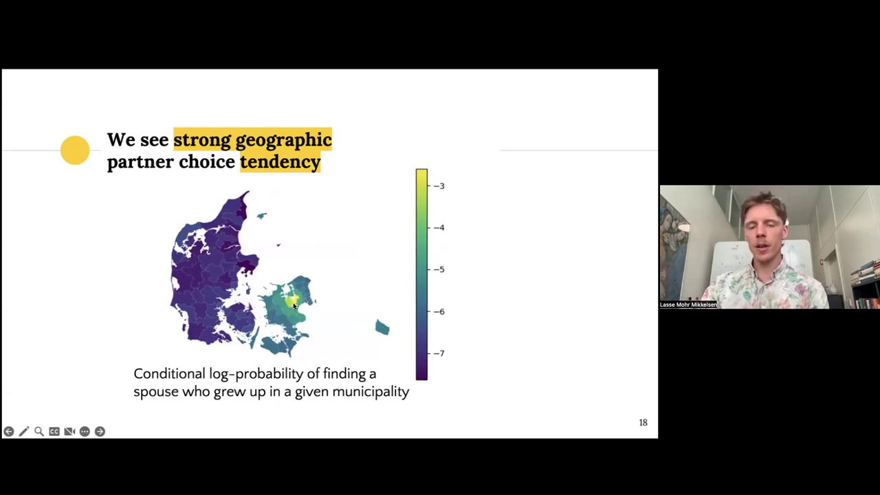
mouse_move(293, 306)
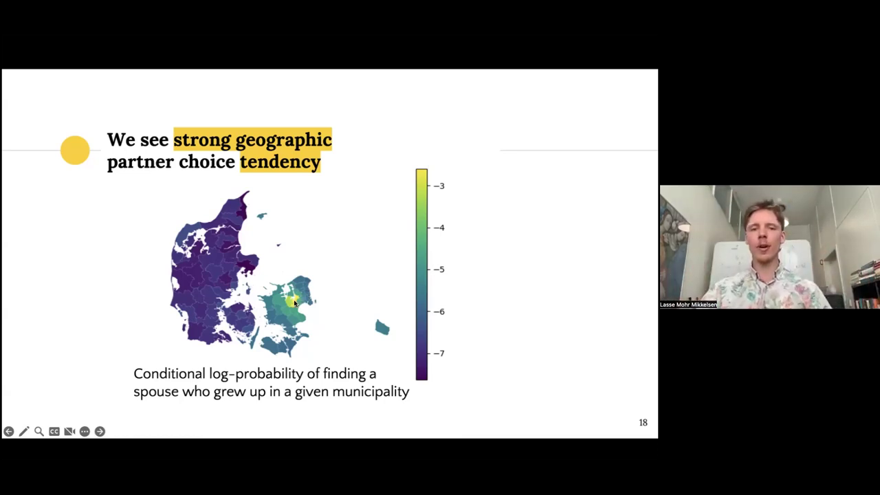
mouse_move(387, 368)
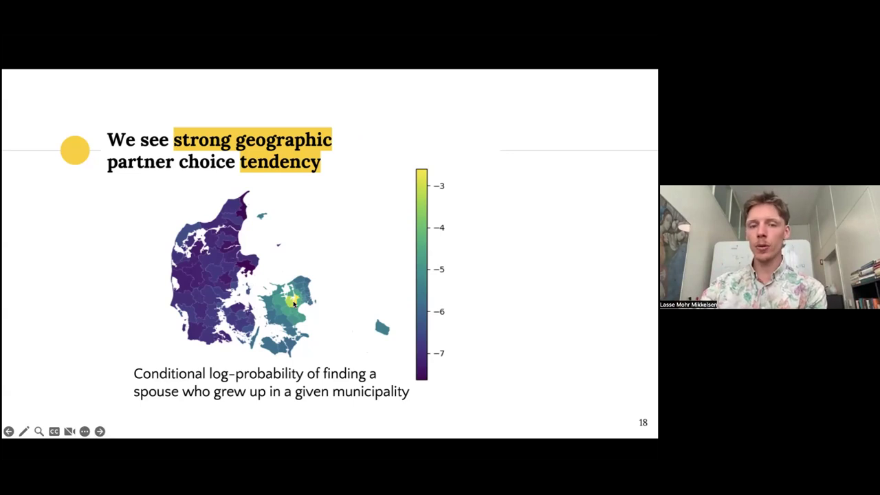
mouse_move(204, 286)
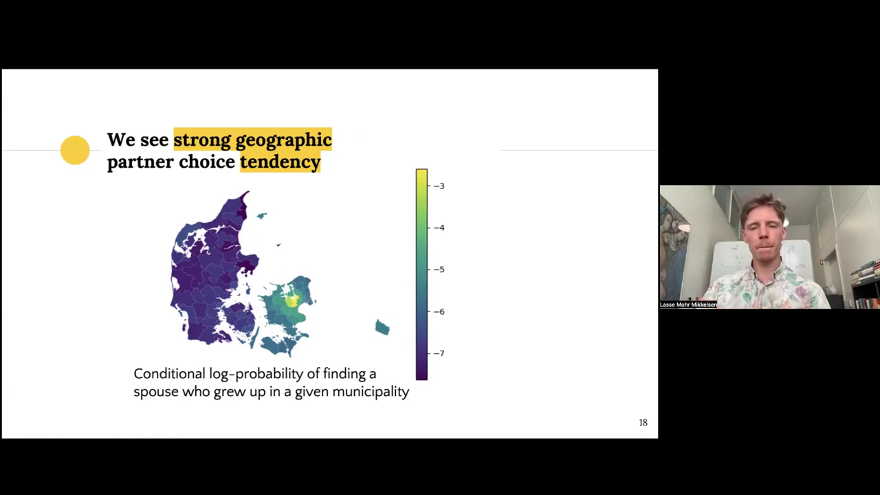
Advance to slide 19's distance chart, then onward toward the couple classification slide
key("right")
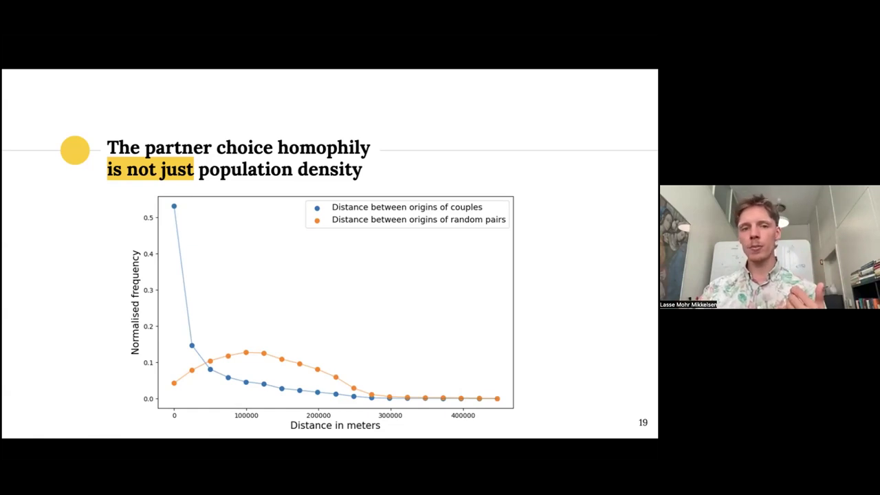
key("right")
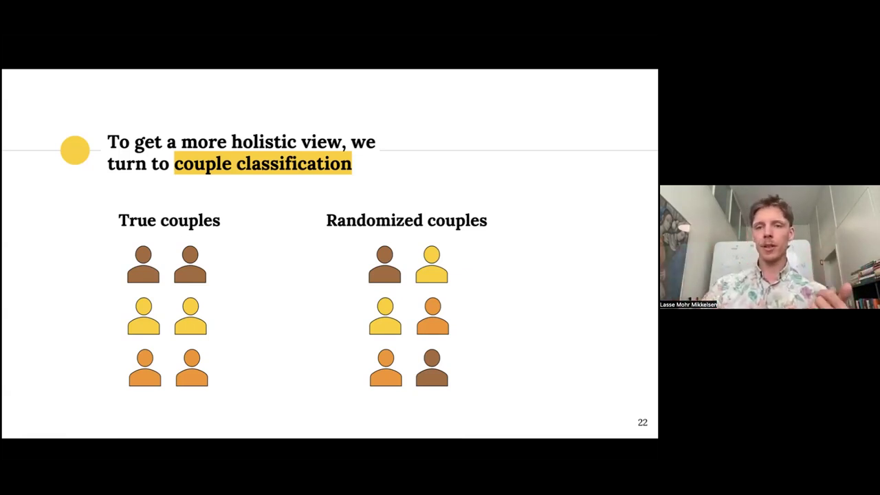
Advance to slide 23's SHAP chart ranking distance, age and education differences
key("right")
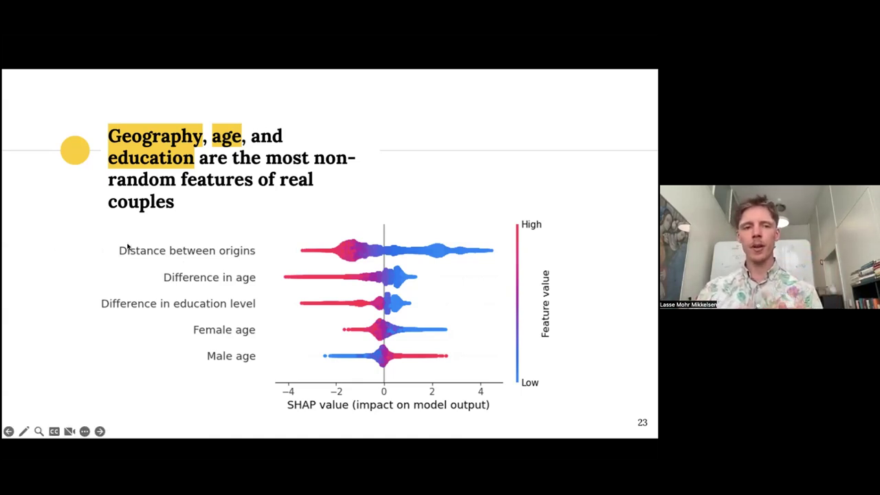
mouse_move(81, 251)
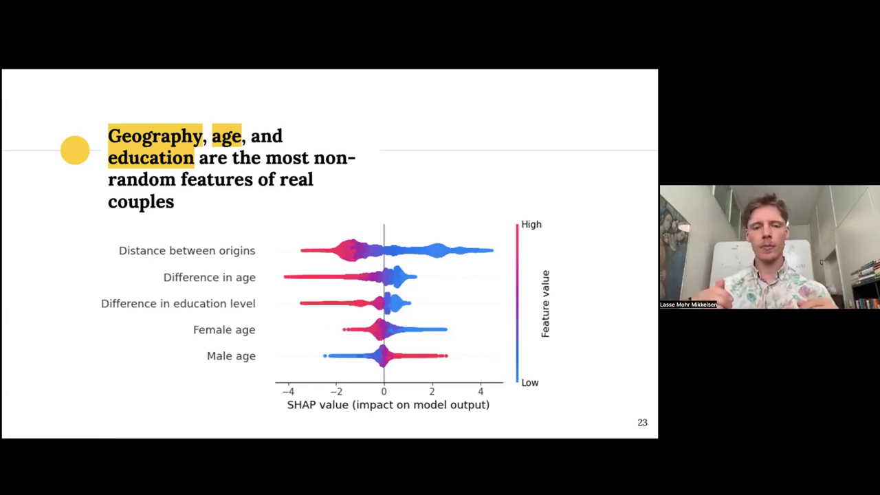
mouse_move(84, 252)
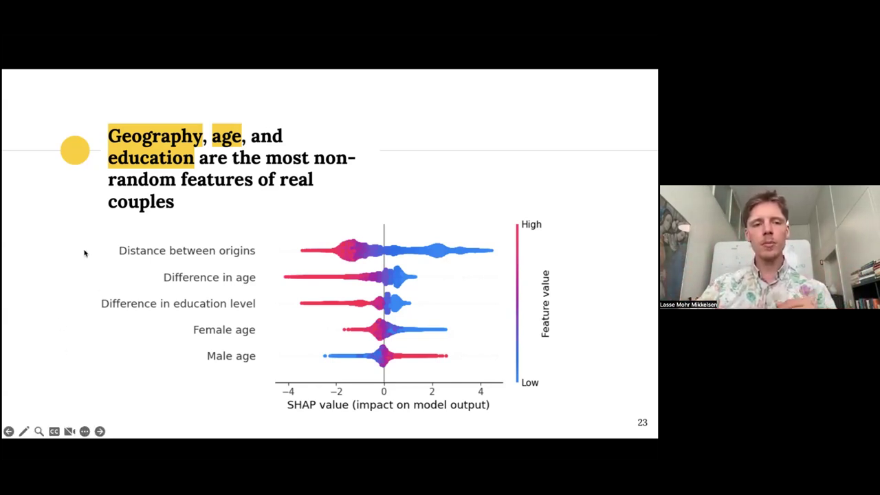
mouse_move(76, 276)
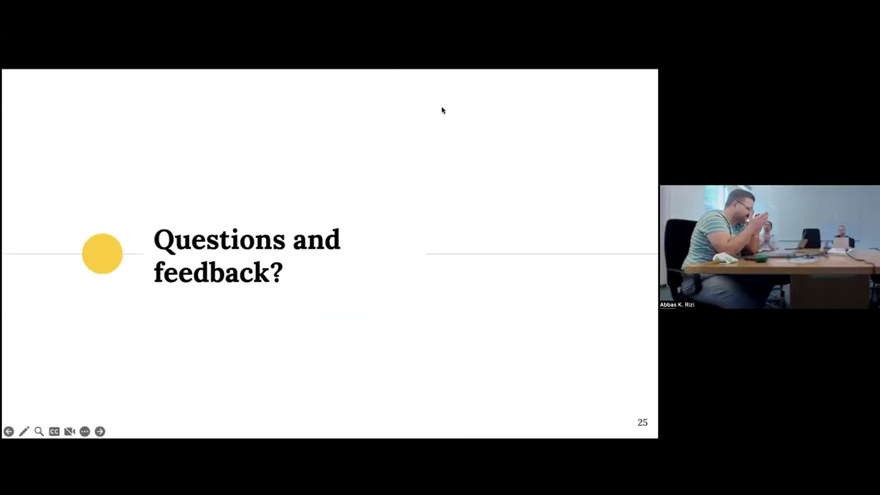
mouse_move(394, 58)
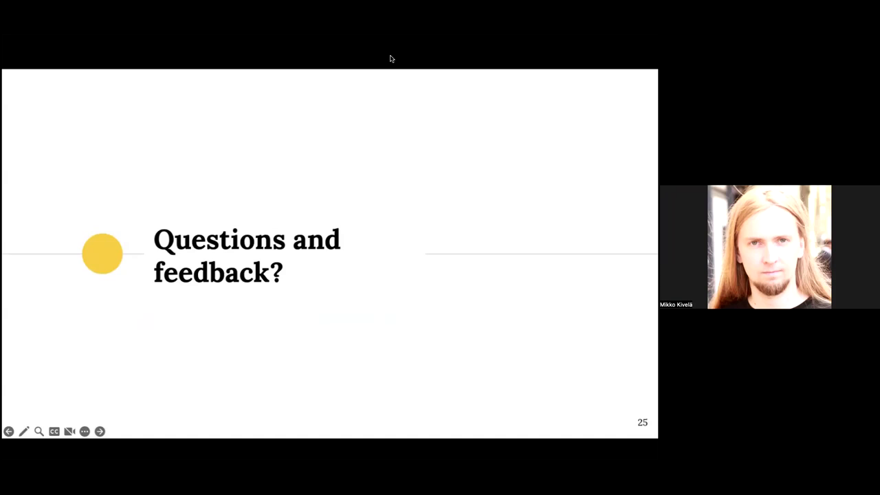
mouse_move(574, 373)
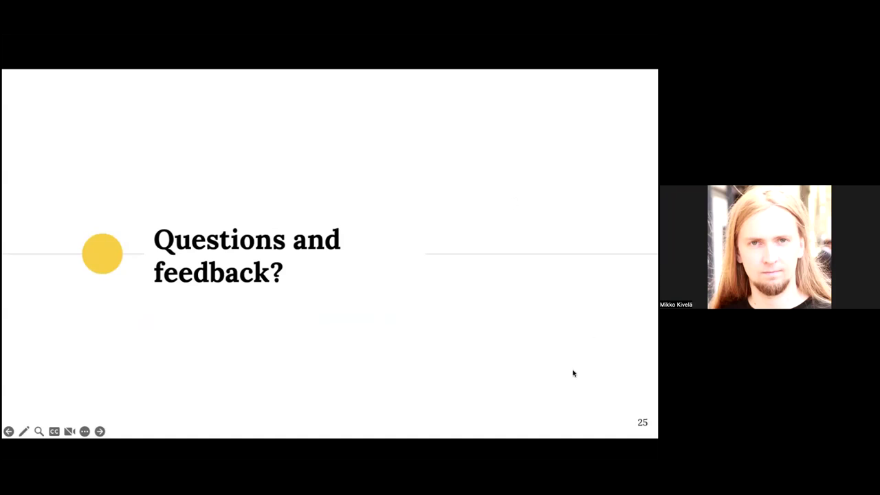
mouse_move(482, 230)
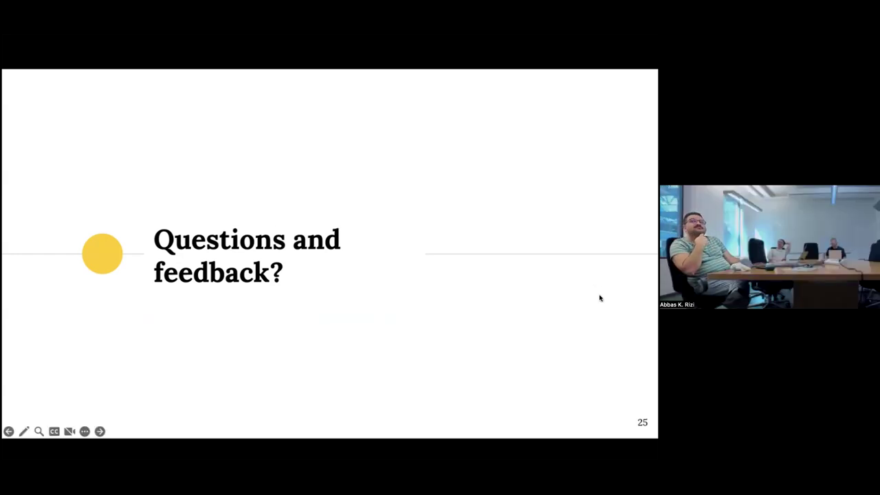
mouse_move(444, 222)
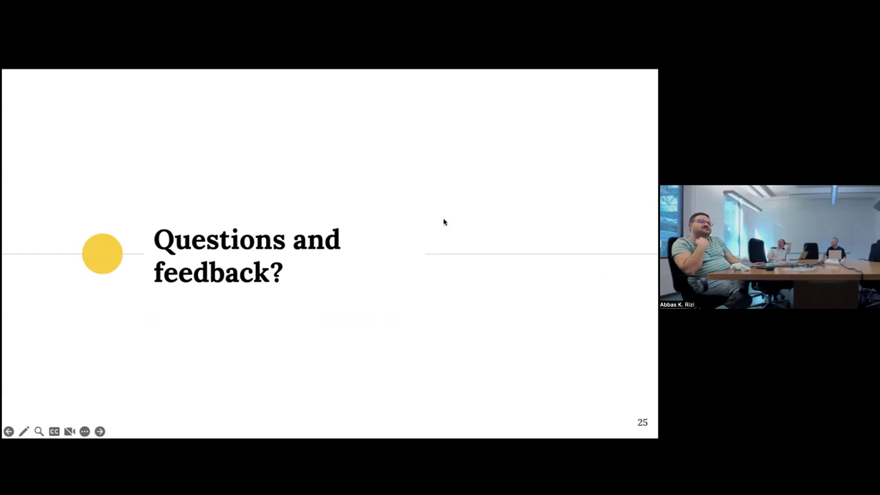